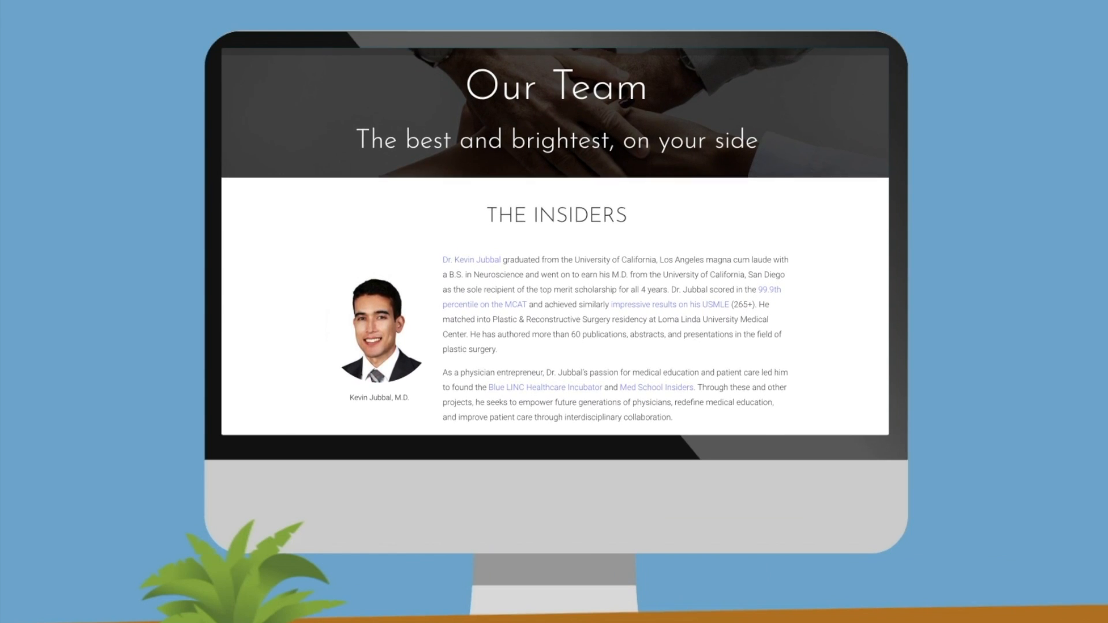
scroll("down", 3)
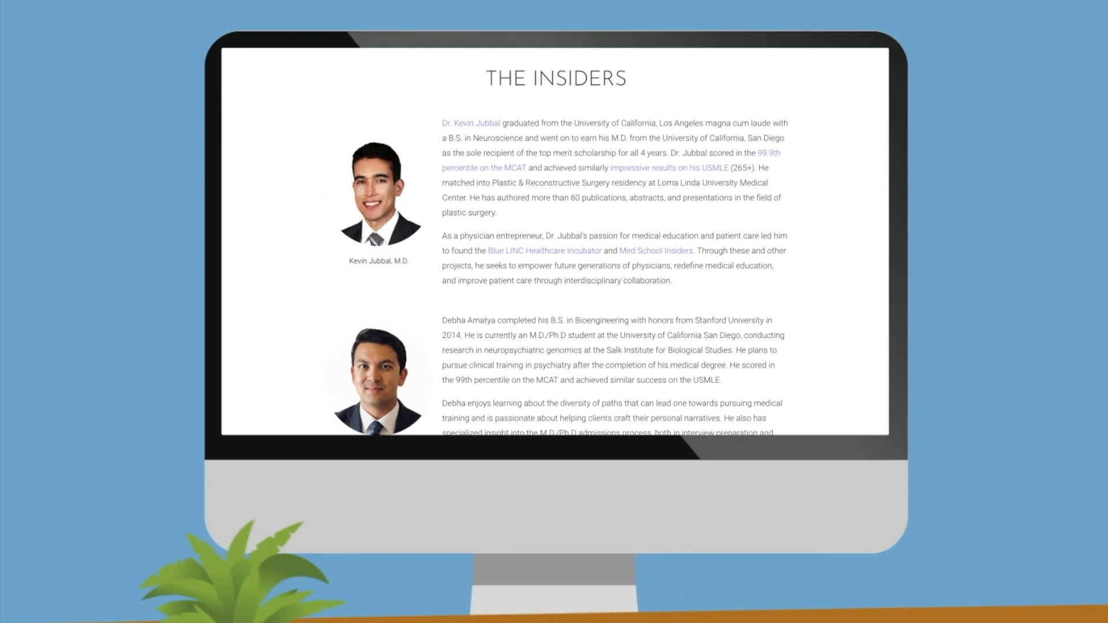
scroll("down", 3)
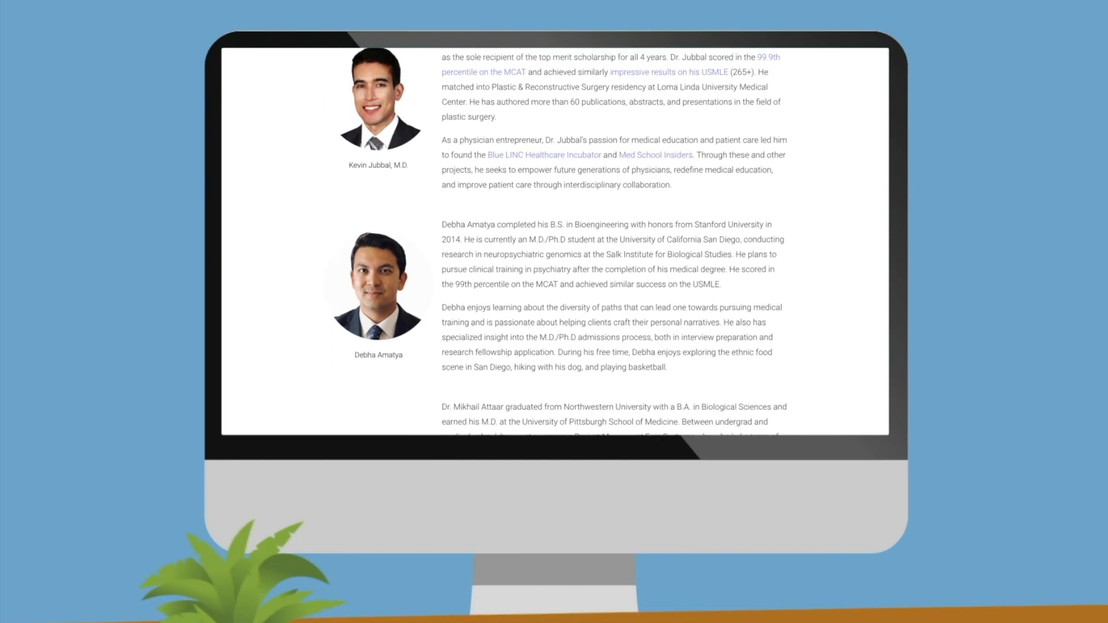
scroll("down", 3)
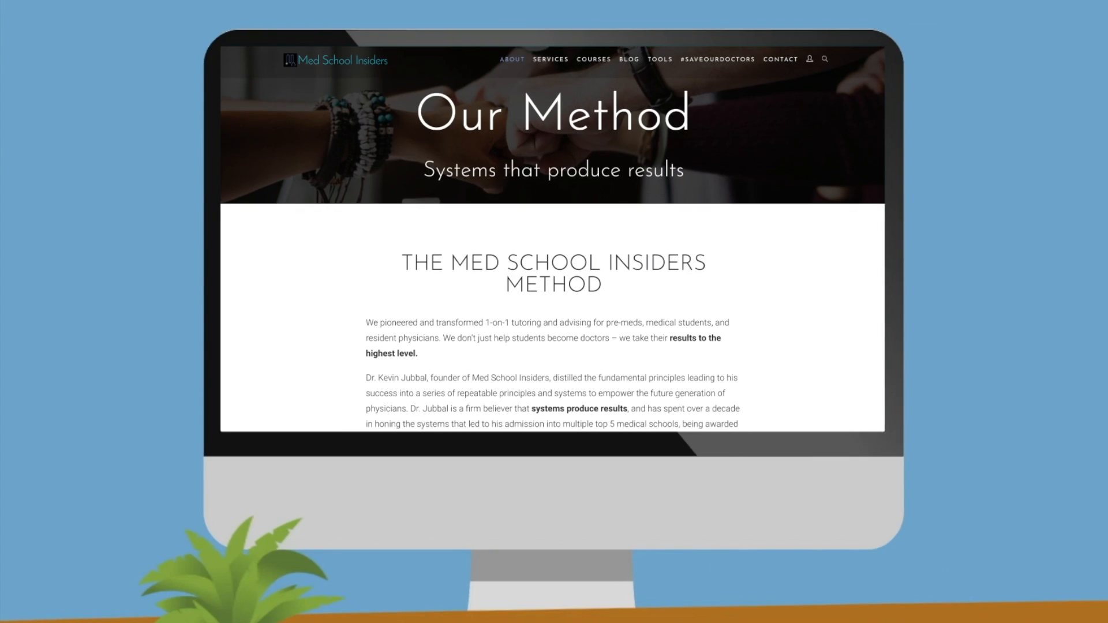
scroll("down", 3)
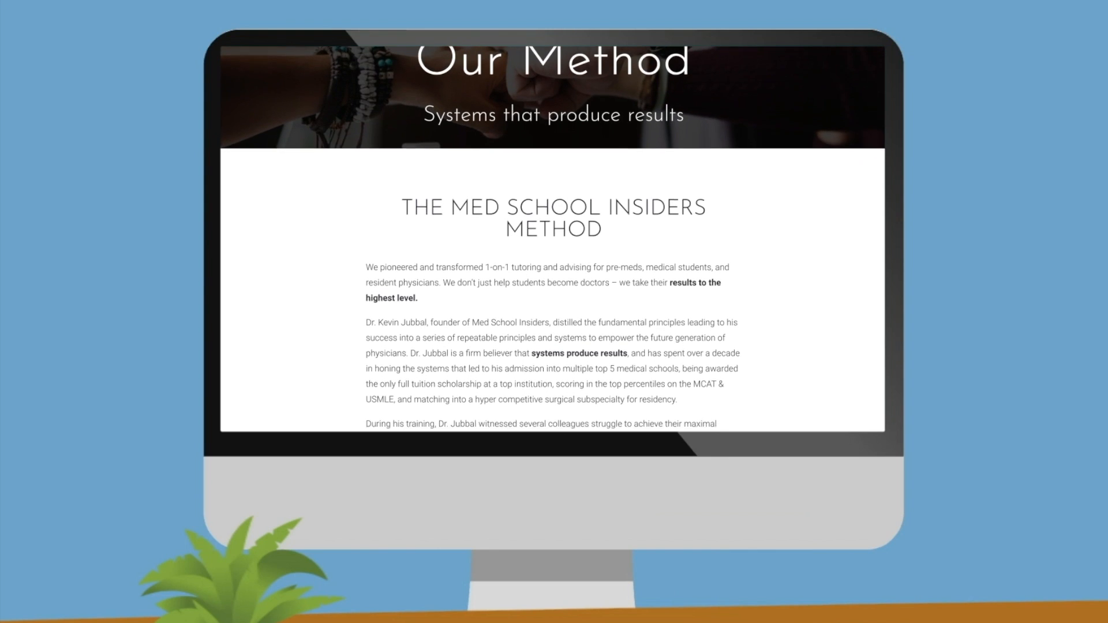
scroll("down", 3)
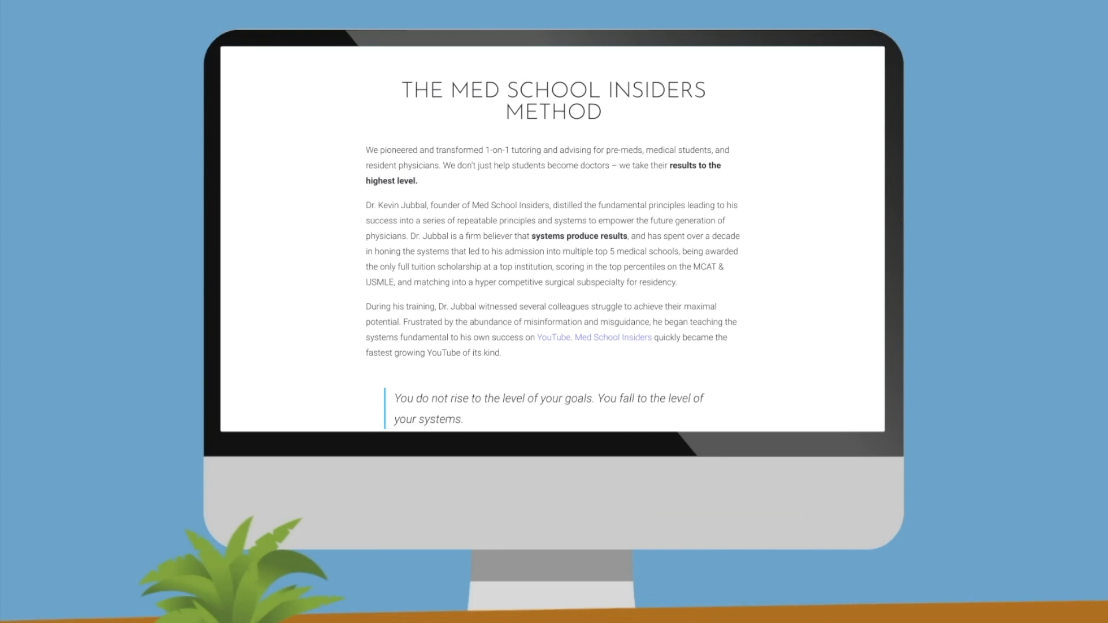
scroll("down", 3)
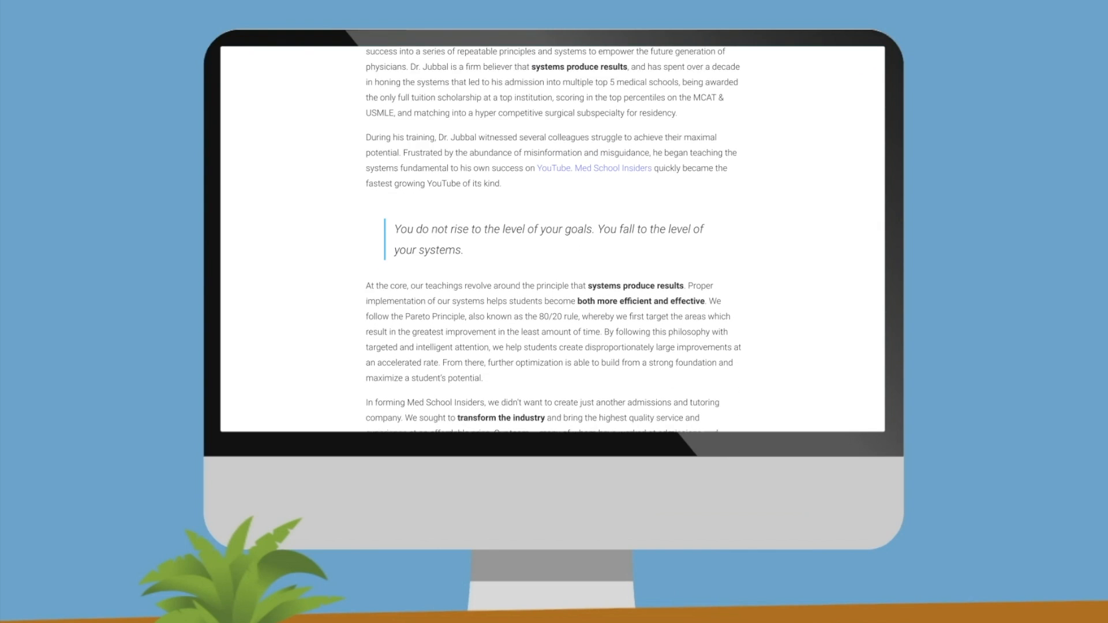
scroll("down", 3)
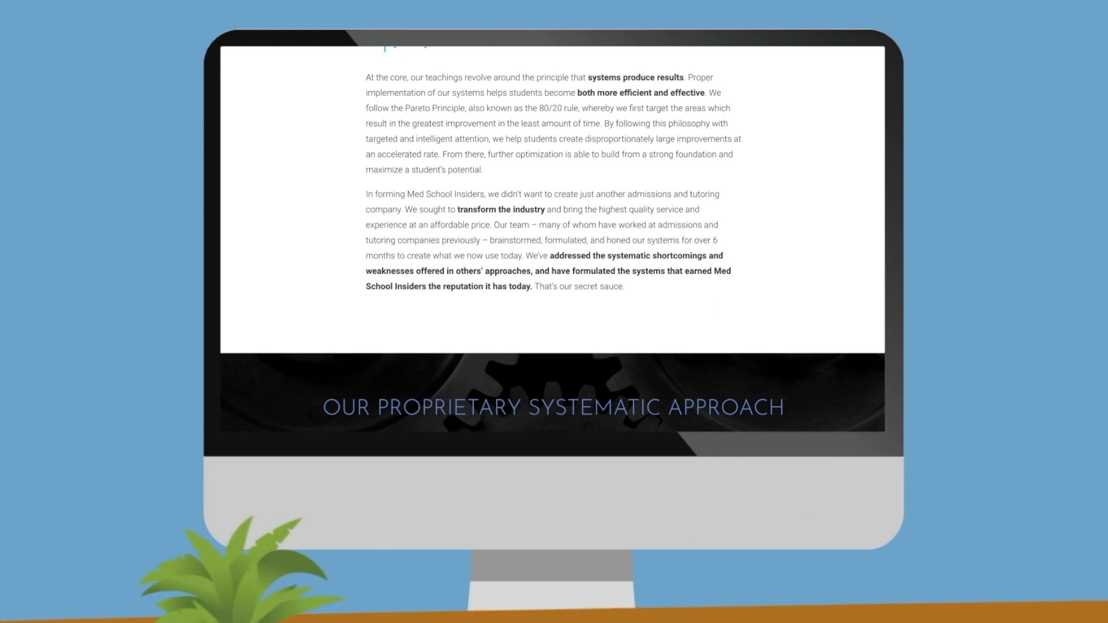
scroll("up", 3)
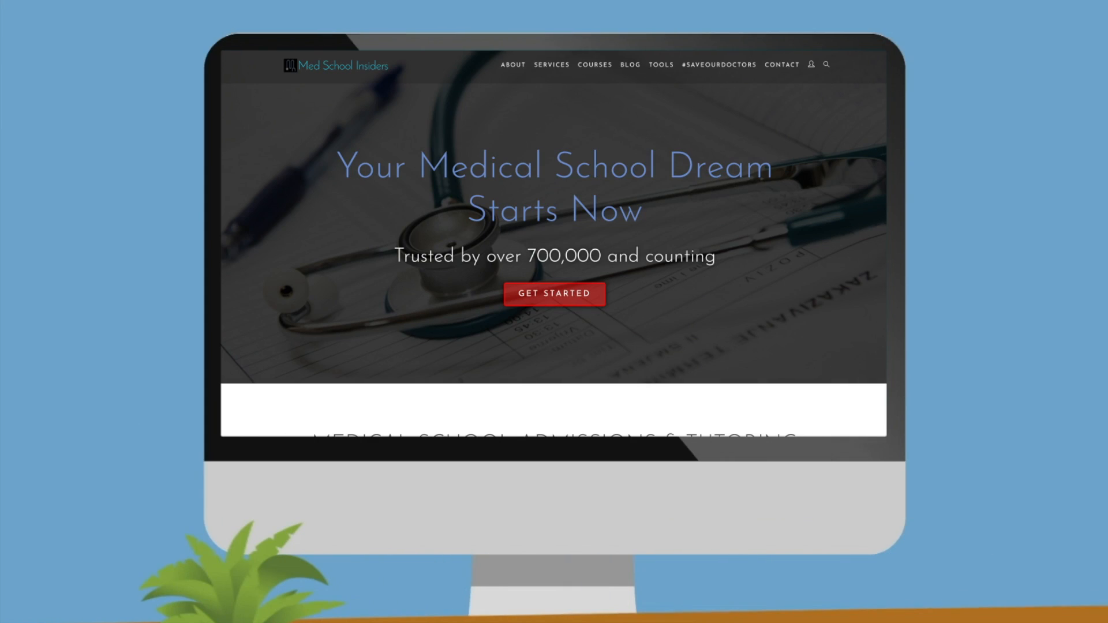